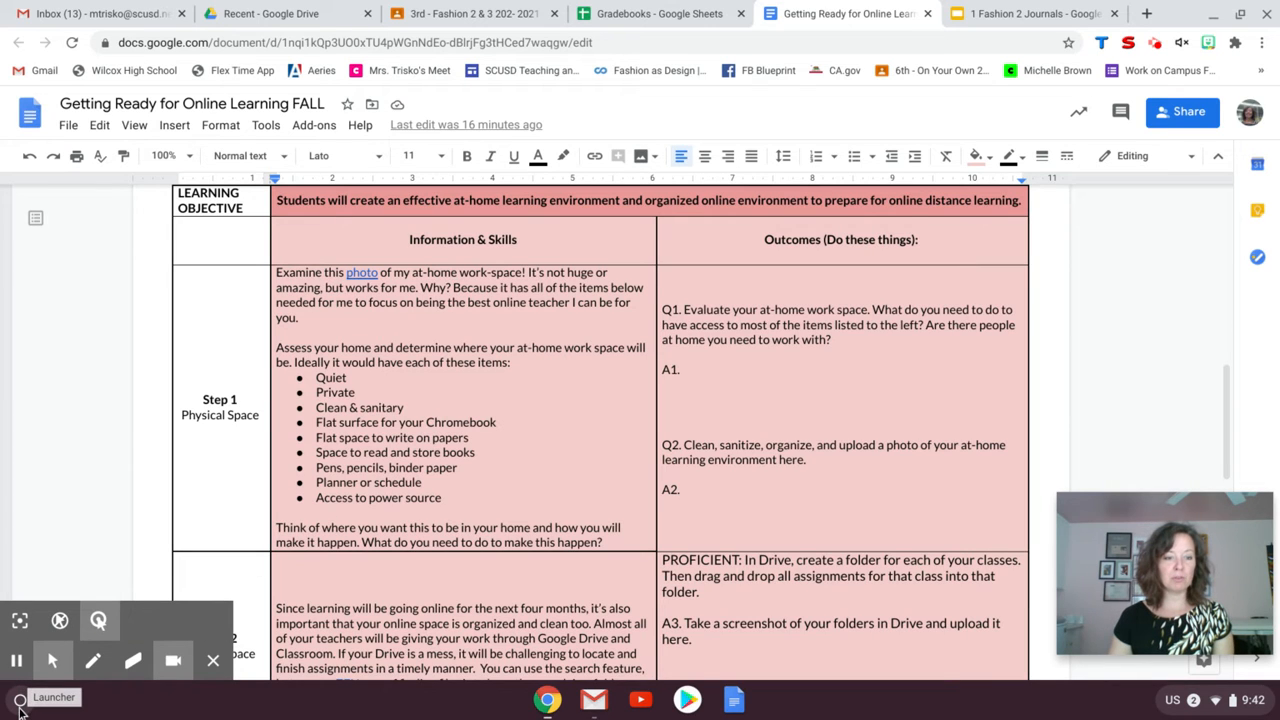
Open the Launcher and expand it to the full grid of installed apps.
{"action": "left_click", "coordinate": [20, 697]}
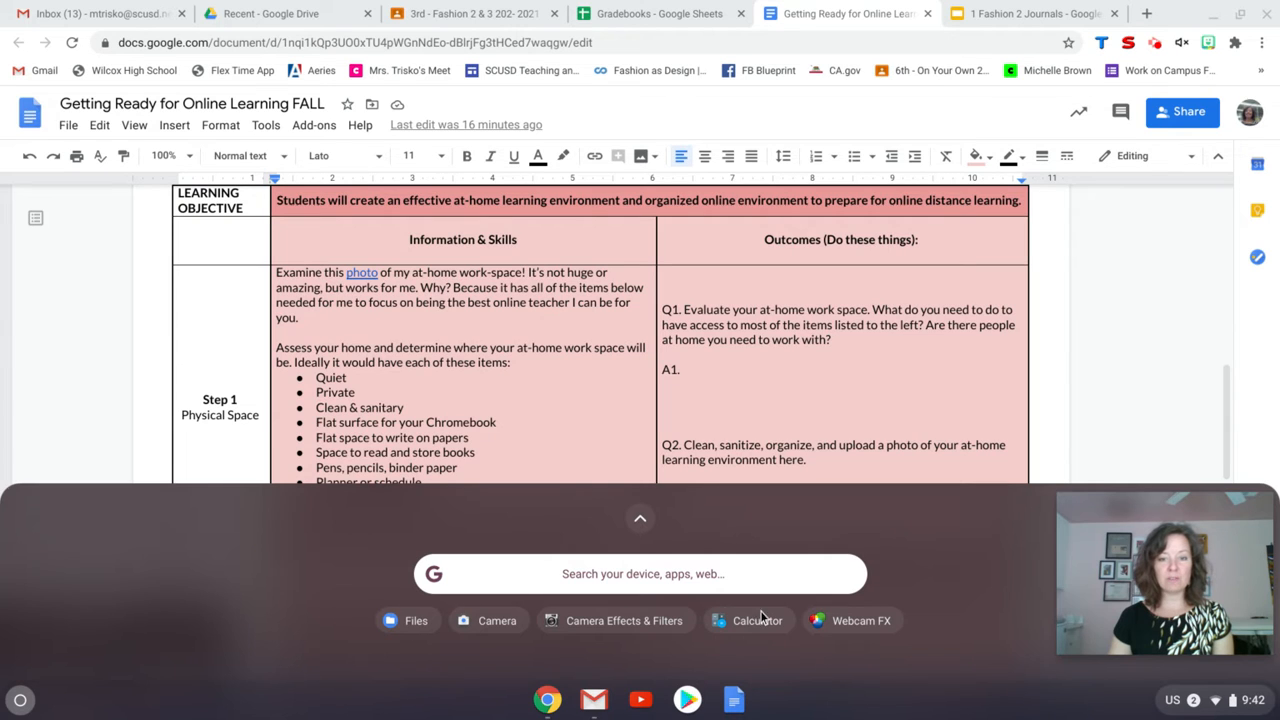
{"action": "mouse_move", "coordinate": [510, 623]}
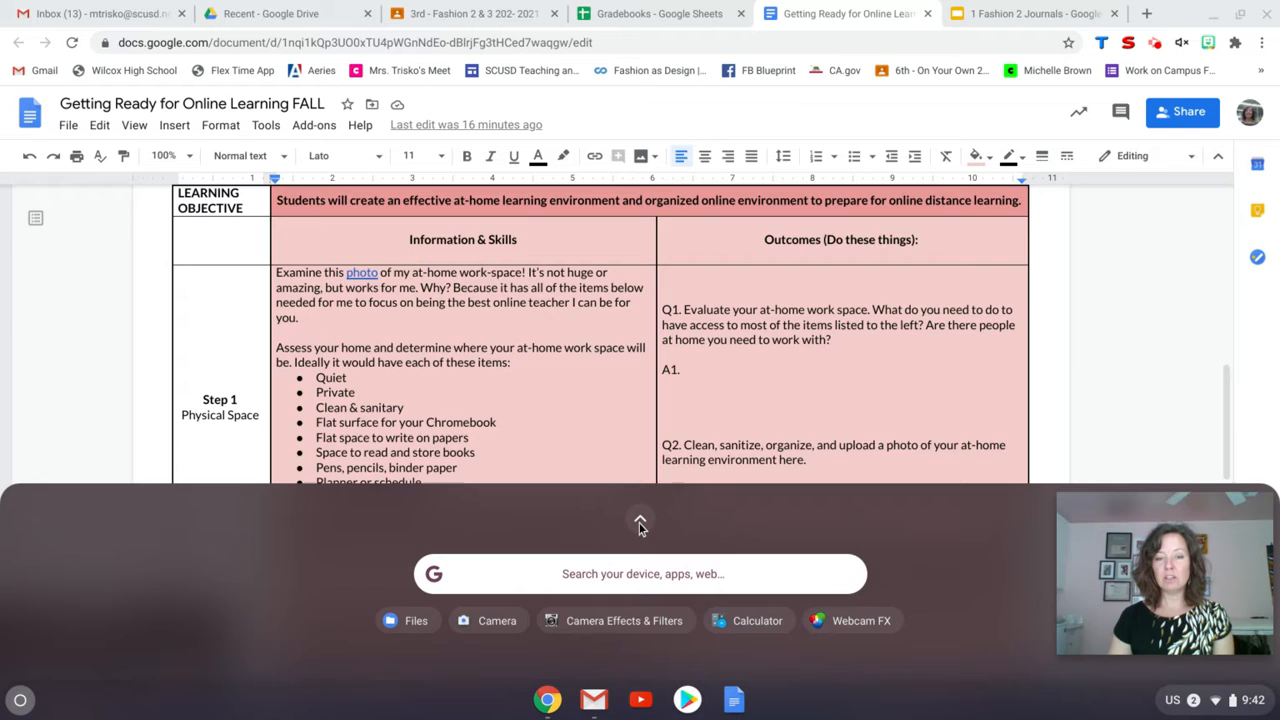
{"action": "left_click", "coordinate": [640, 521]}
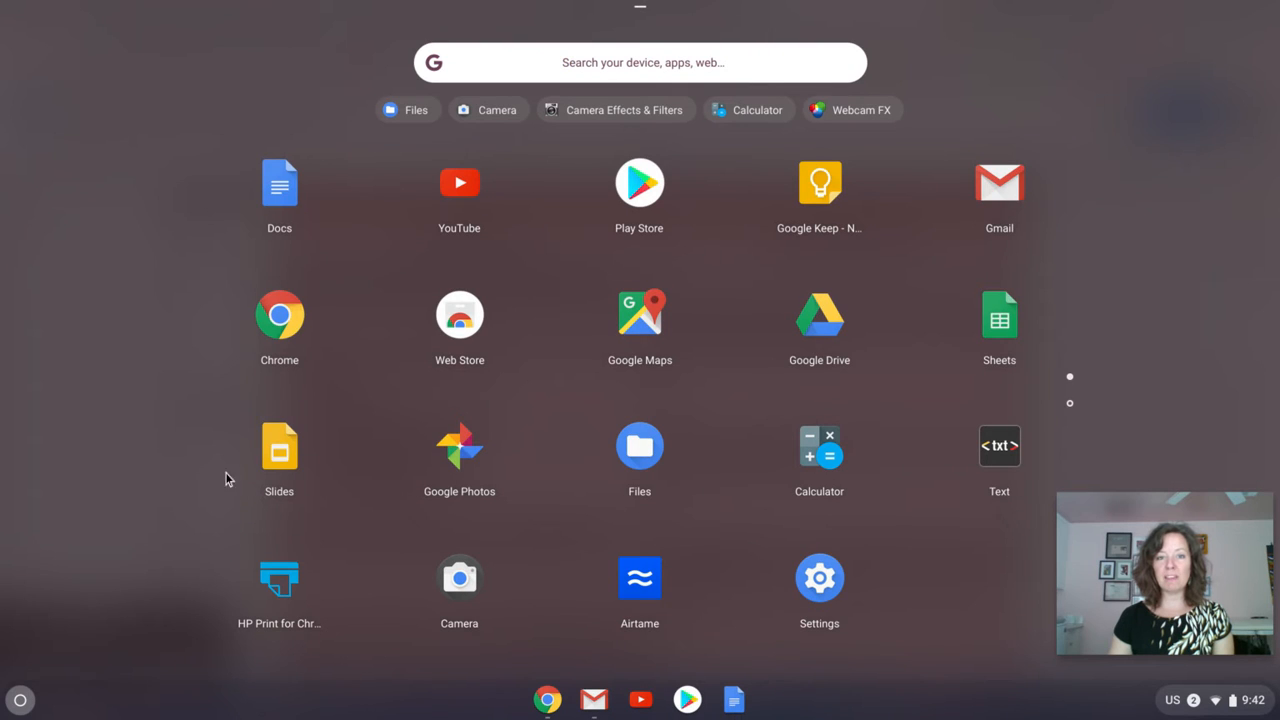
{"action": "mouse_move", "coordinate": [471, 495]}
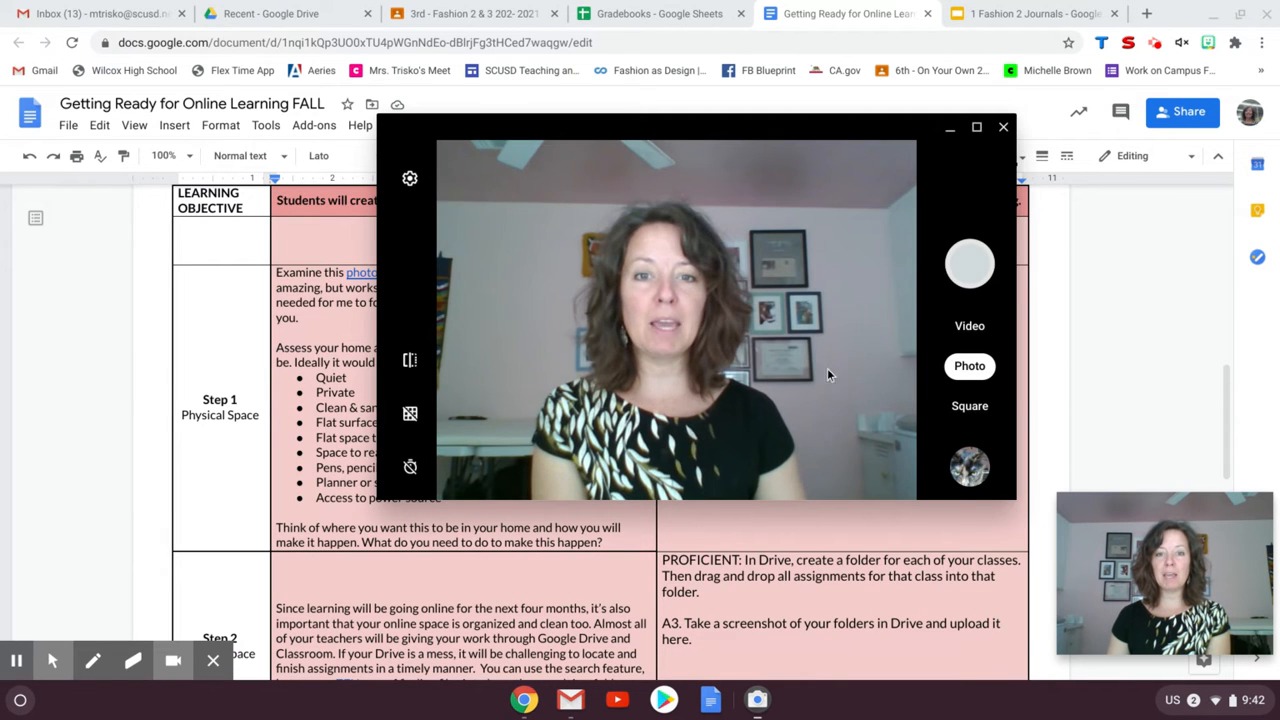
{"action": "mouse_move", "coordinate": [805, 292]}
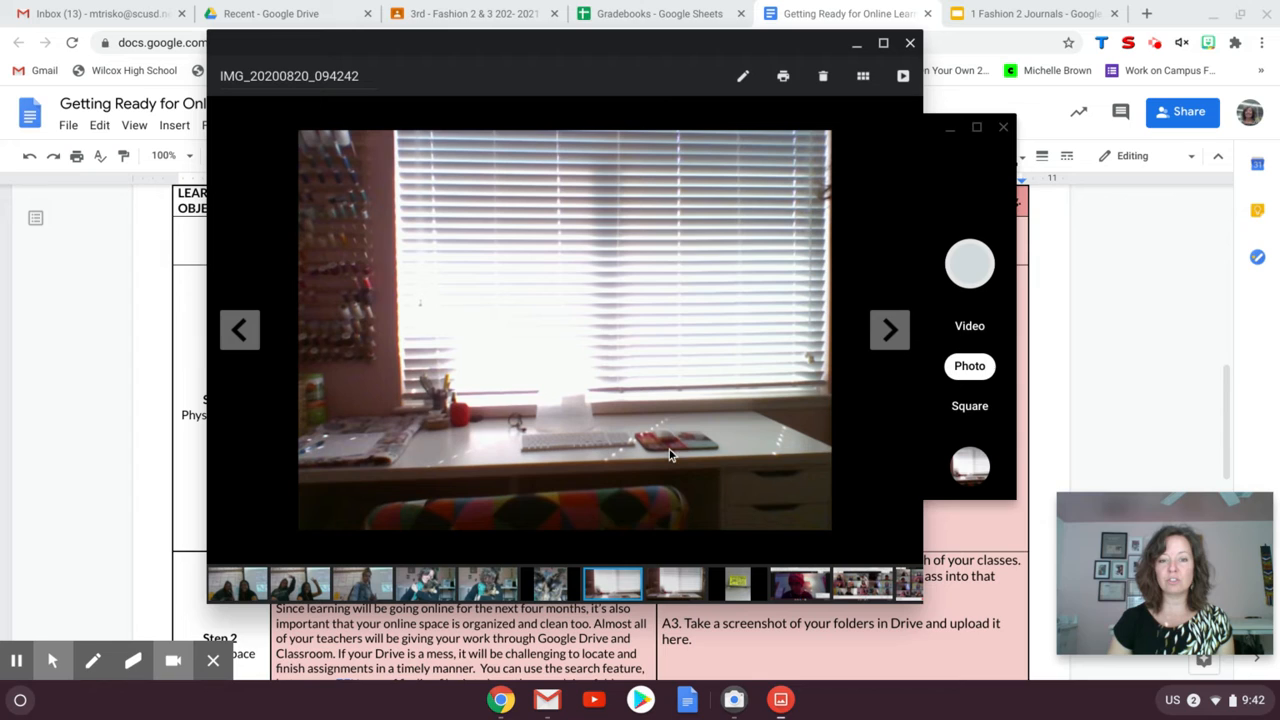
{"action": "mouse_move", "coordinate": [813, 340]}
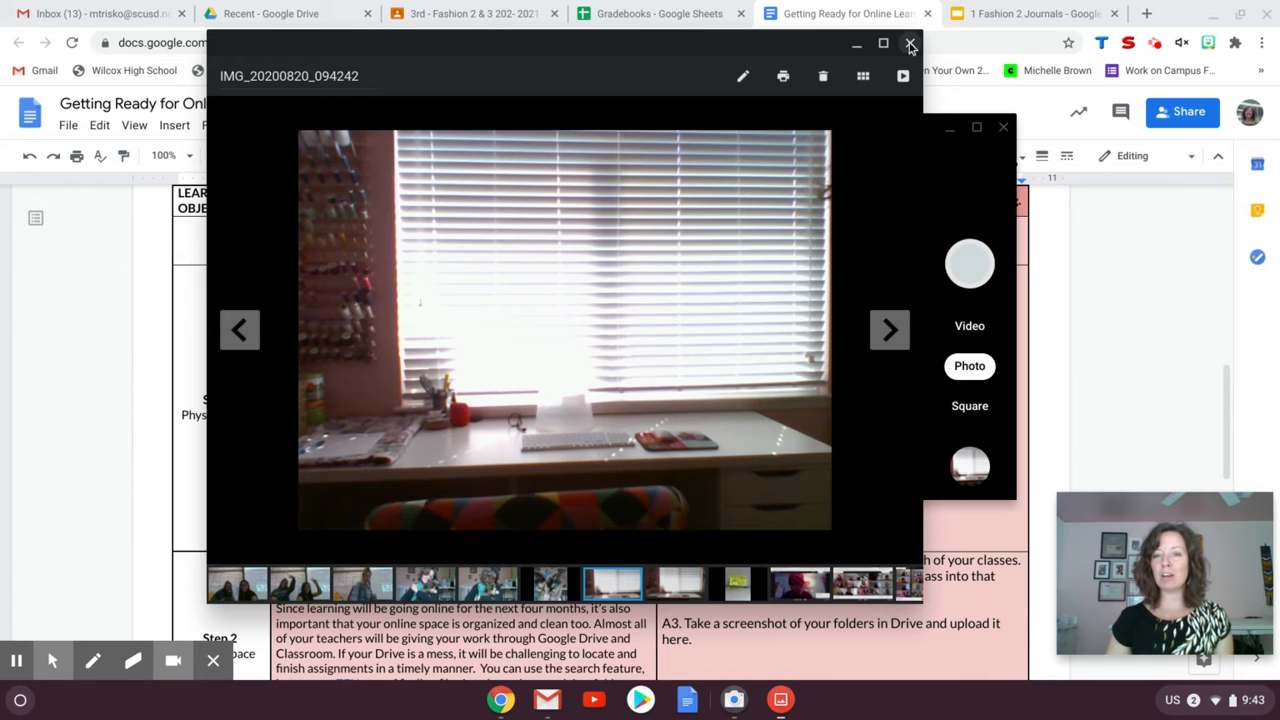
Close the Gallery and Camera windows and reopen the Launcher.
{"action": "left_click", "coordinate": [910, 46]}
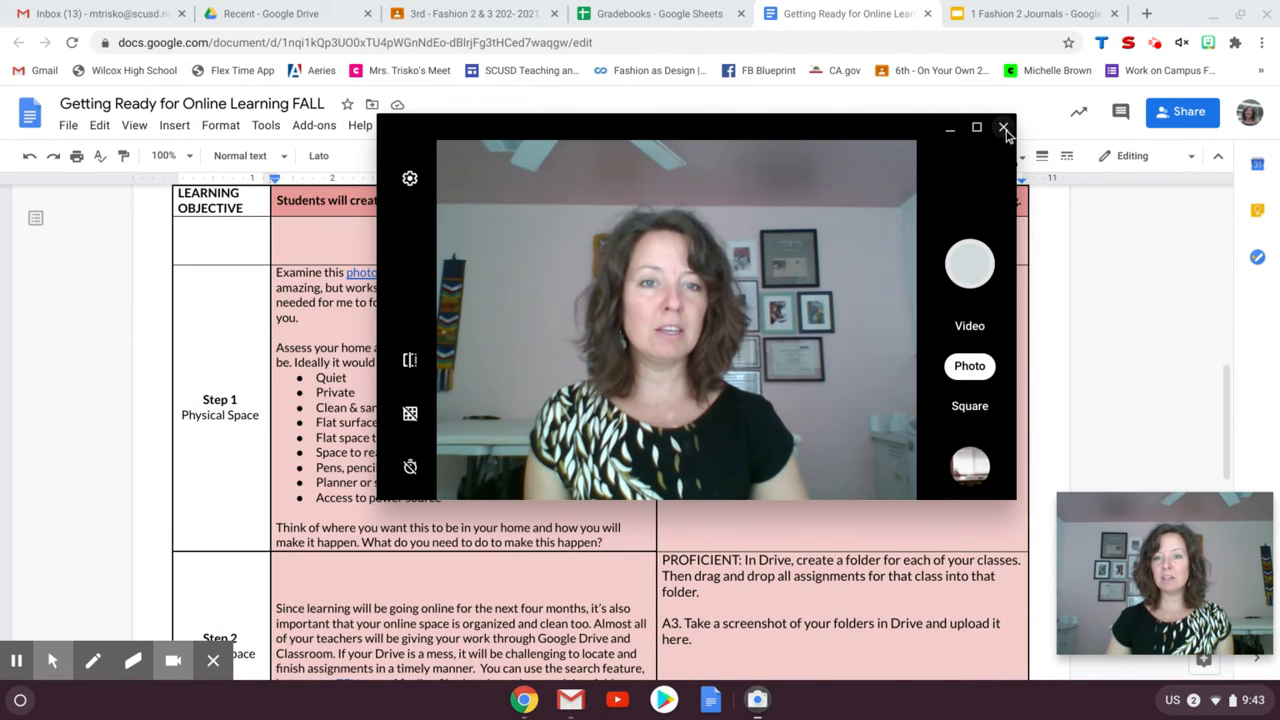
{"action": "left_click", "coordinate": [1005, 129]}
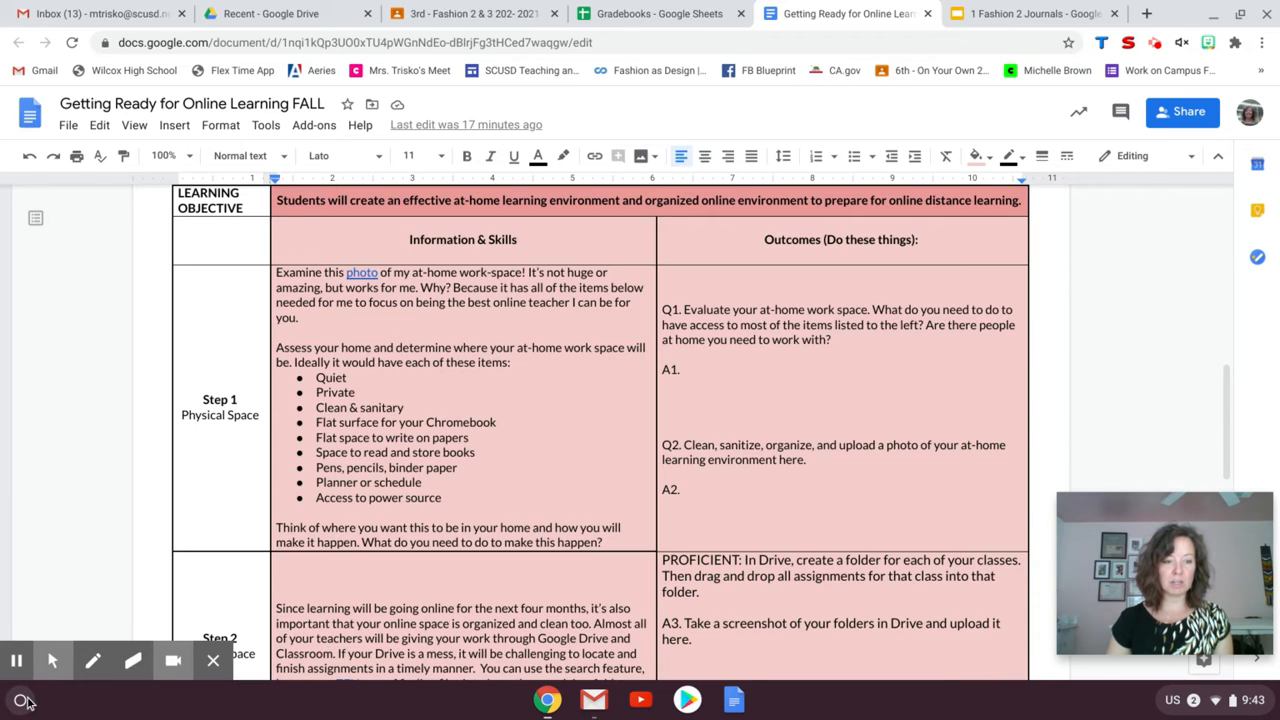
{"action": "left_click", "coordinate": [20, 699]}
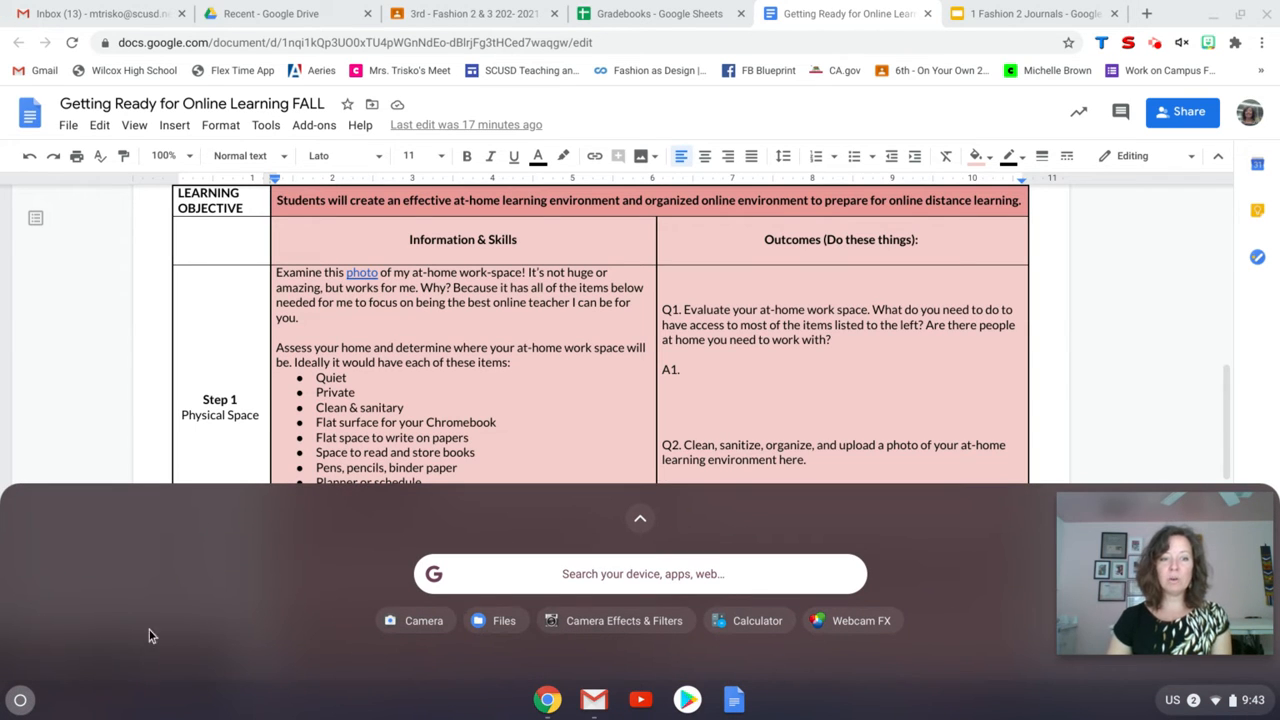
{"action": "mouse_move", "coordinate": [515, 635]}
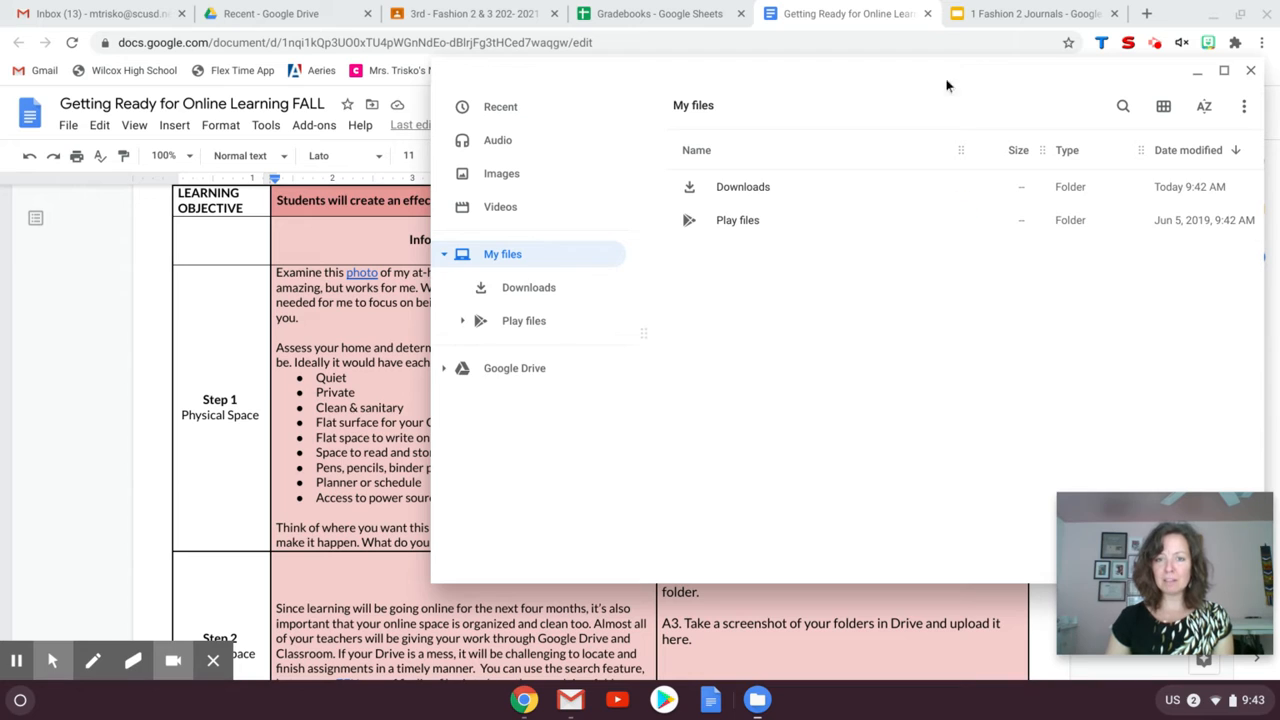
Copy IMG_20200820_094242.jpg from Downloads into My Drive on Google Drive.
{"action": "left_click", "coordinate": [743, 187]}
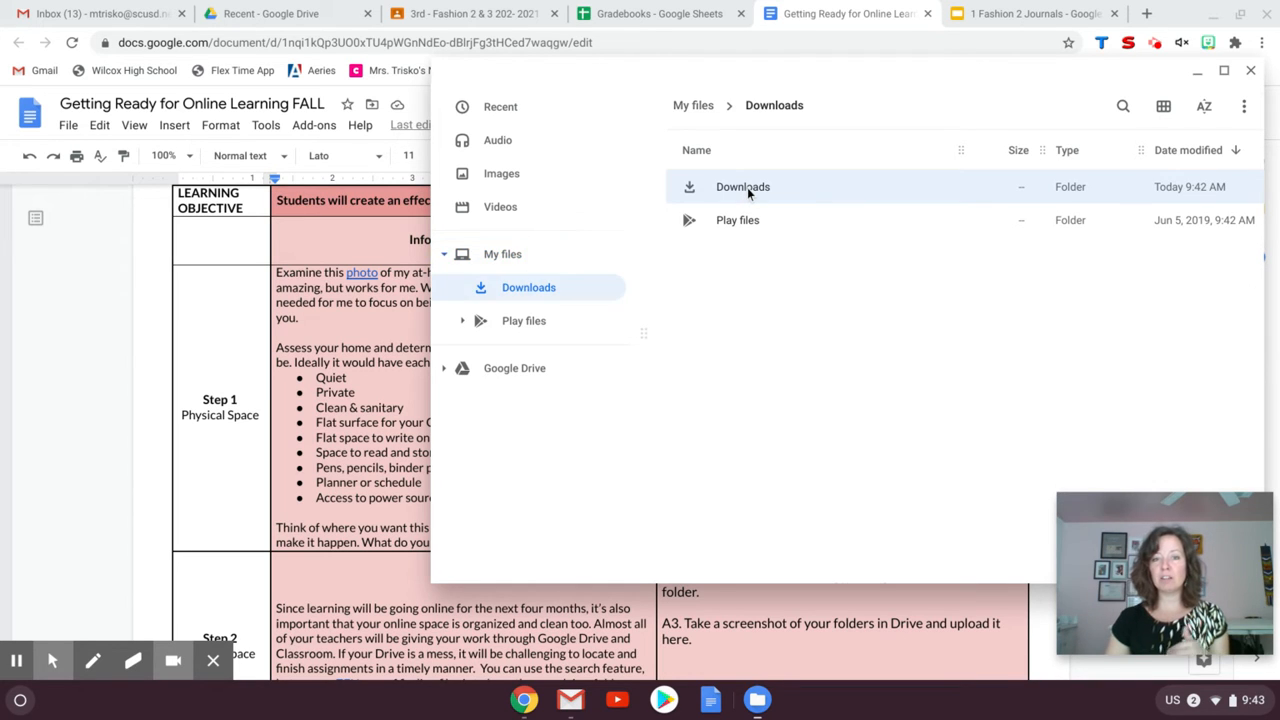
{"action": "double_click", "coordinate": [742, 186]}
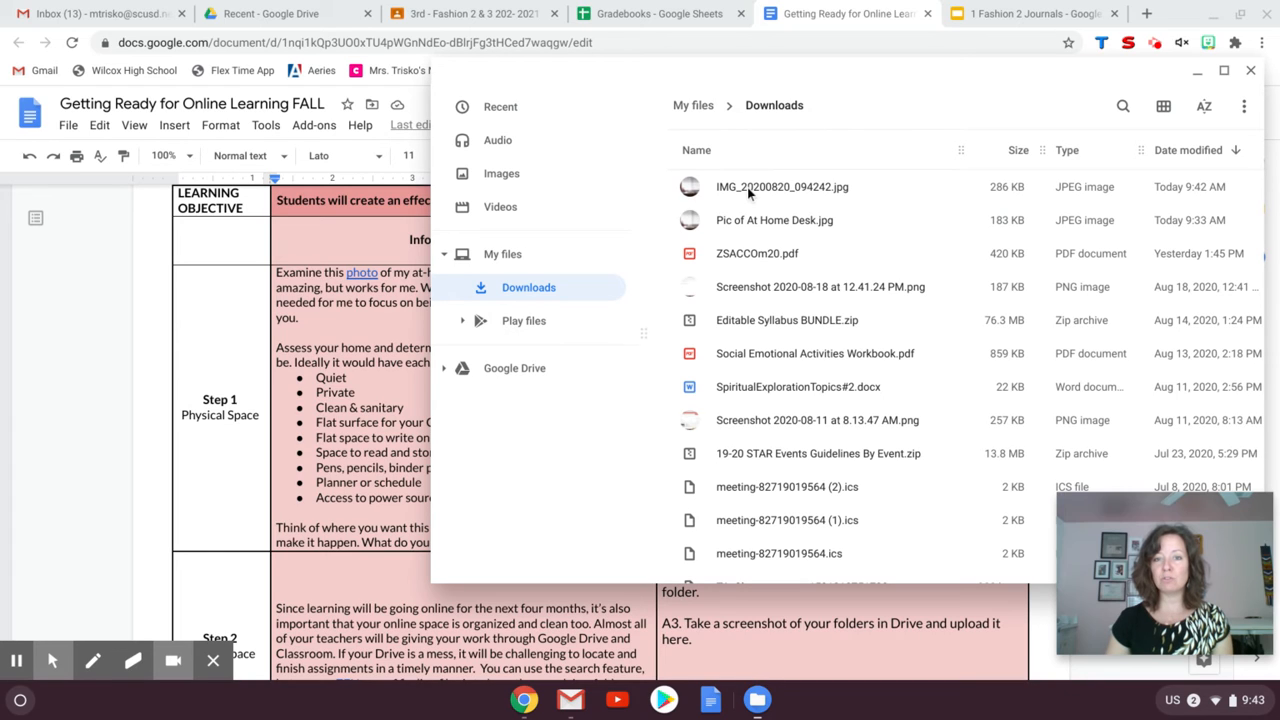
{"action": "left_click", "coordinate": [781, 186]}
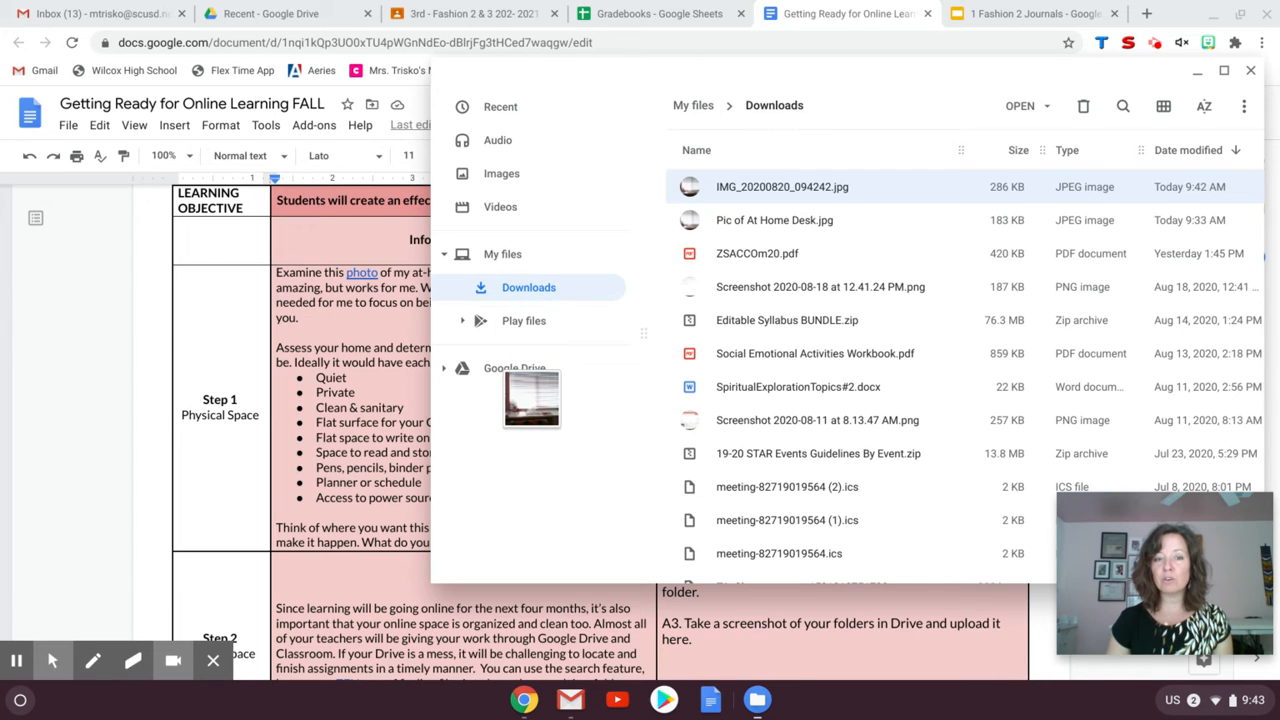
{"action": "left_click", "coordinate": [523, 401]}
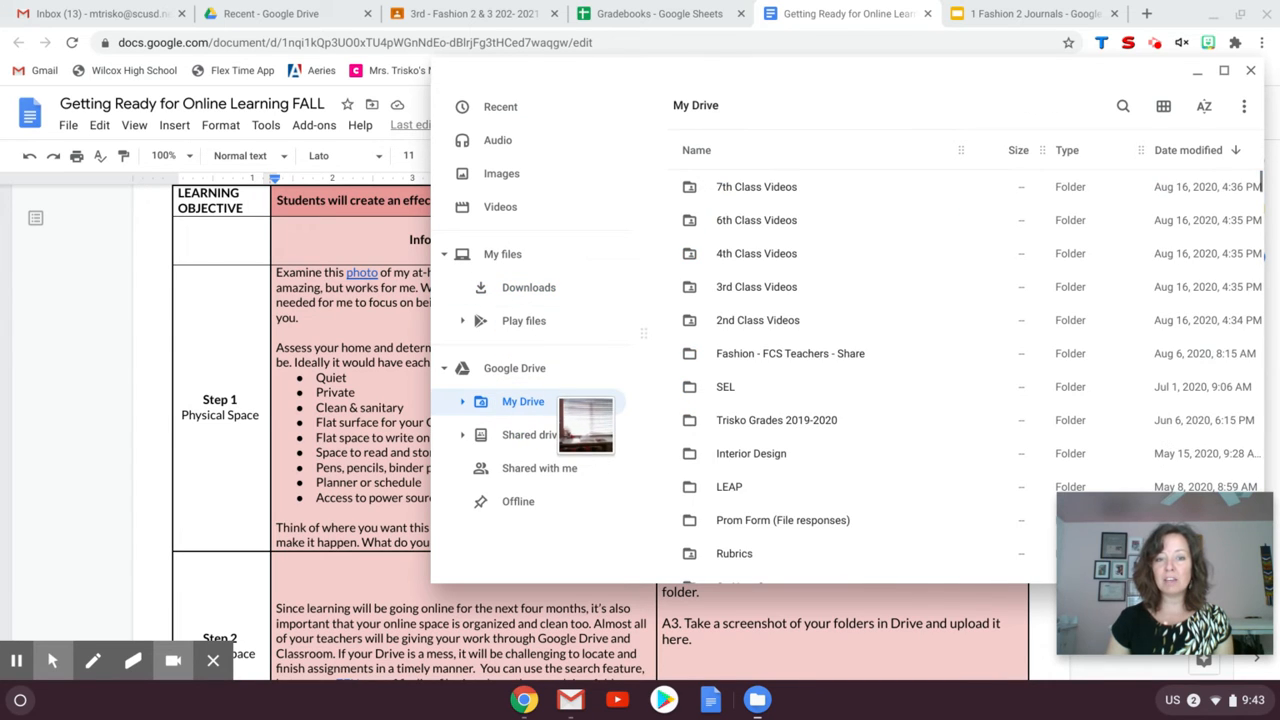
{"action": "left_click", "coordinate": [462, 401]}
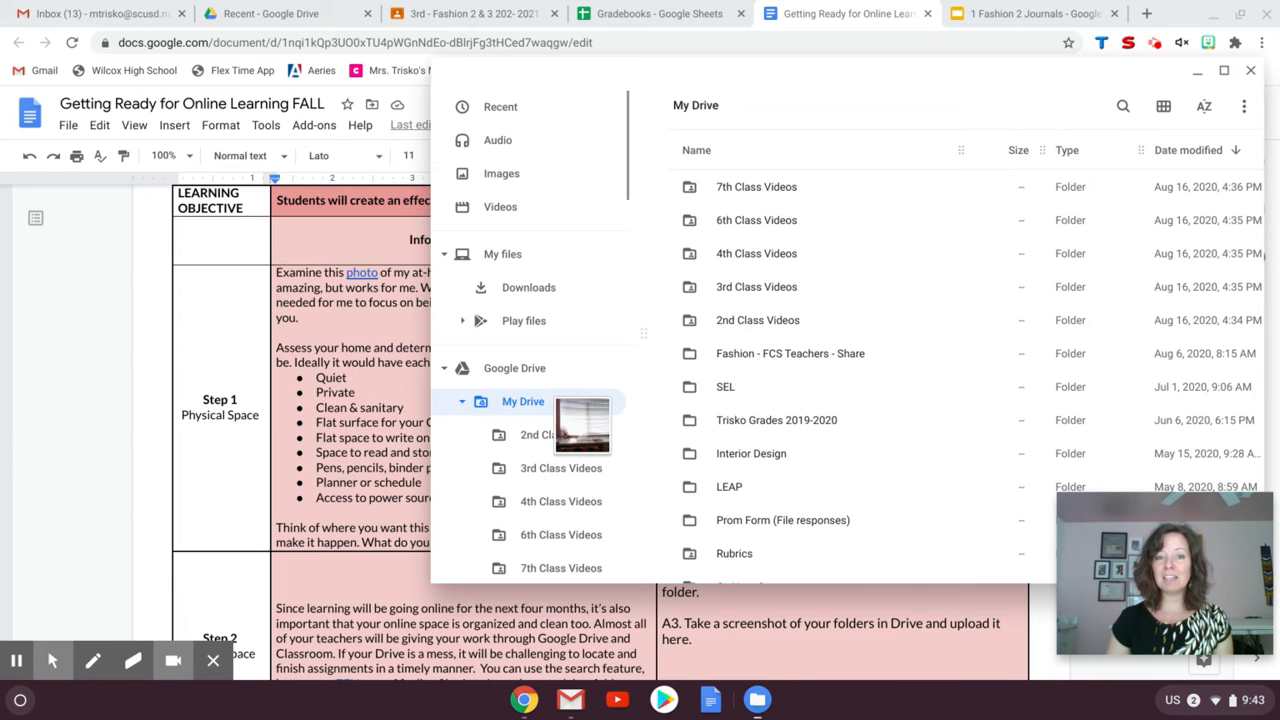
{"action": "scroll", "scroll_direction": "down", "scroll_amount": 3}
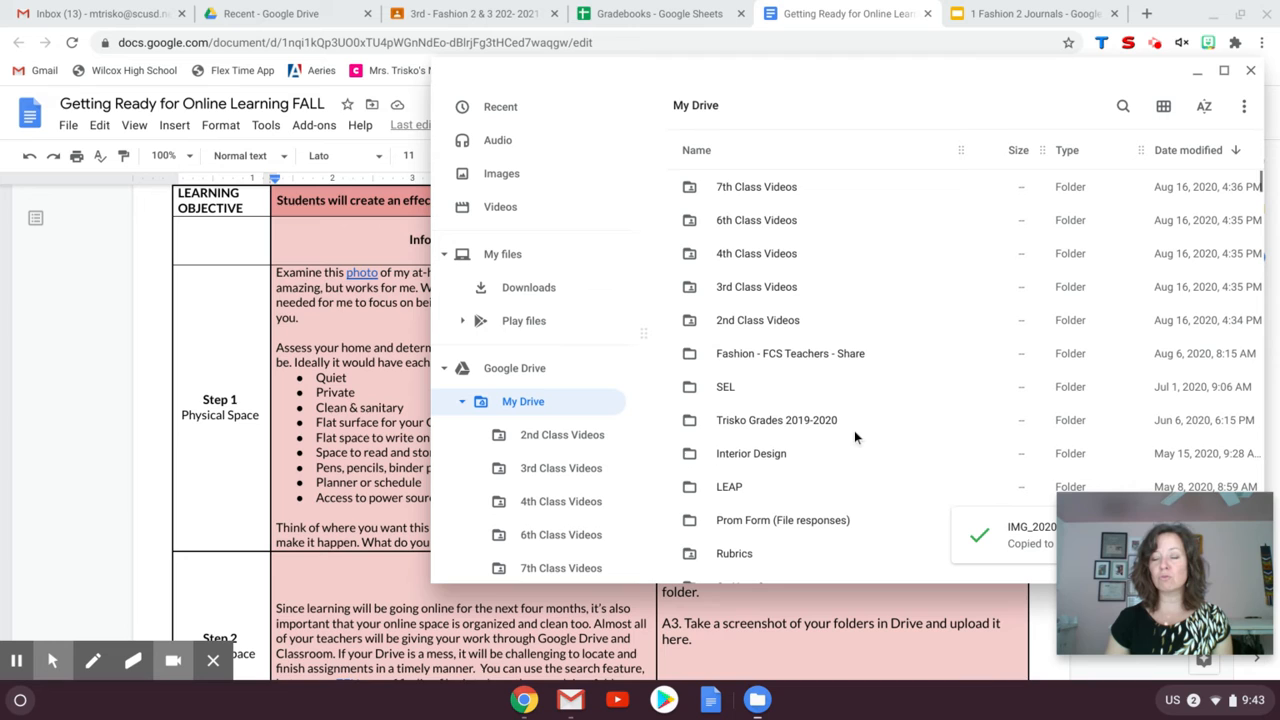
{"action": "mouse_move", "coordinate": [1008, 322]}
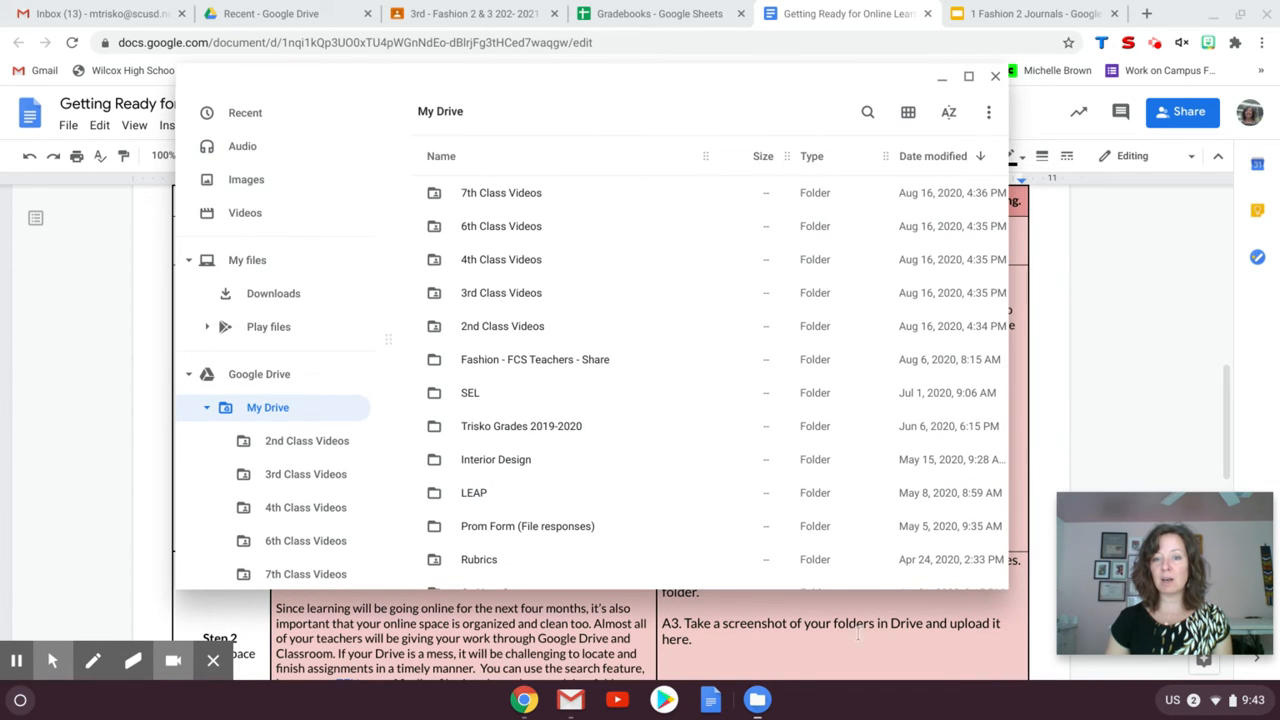
Close the Files window to return to the online-learning worksheet.
{"action": "left_click", "coordinate": [994, 76]}
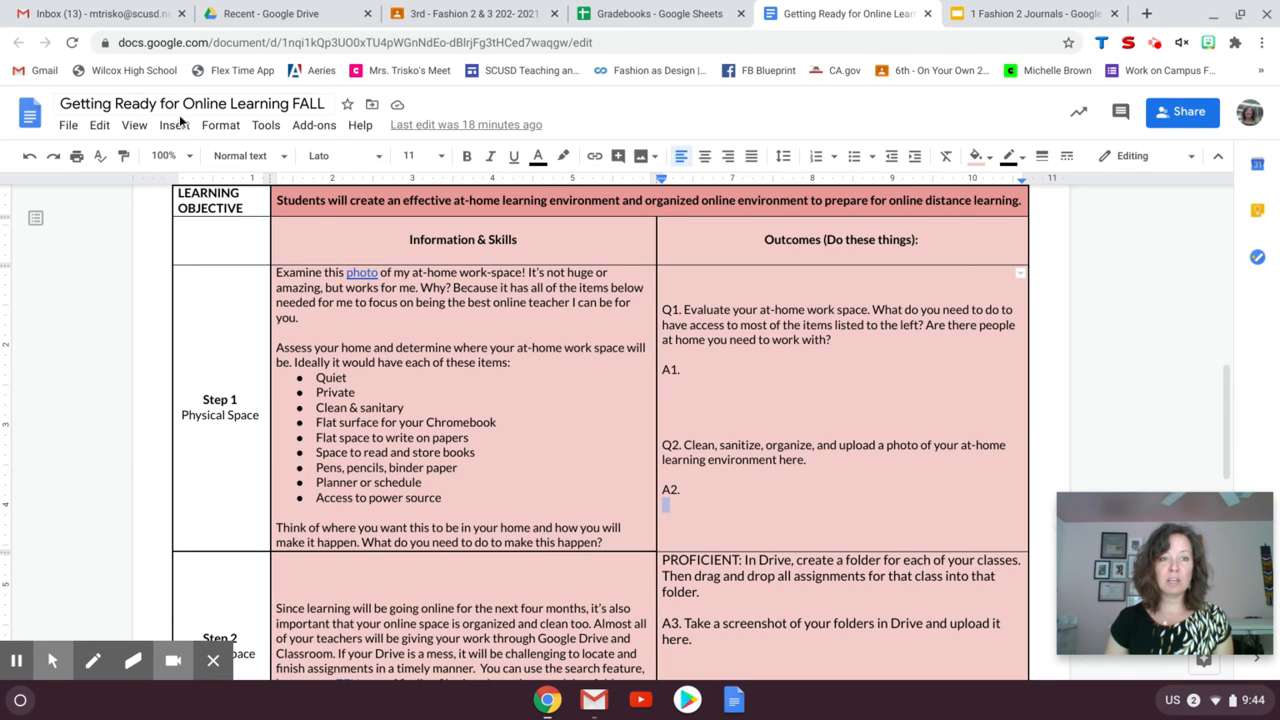
Insert IMG_20200820_094242 from Drive into the table under A2.
{"action": "left_click", "coordinate": [174, 124]}
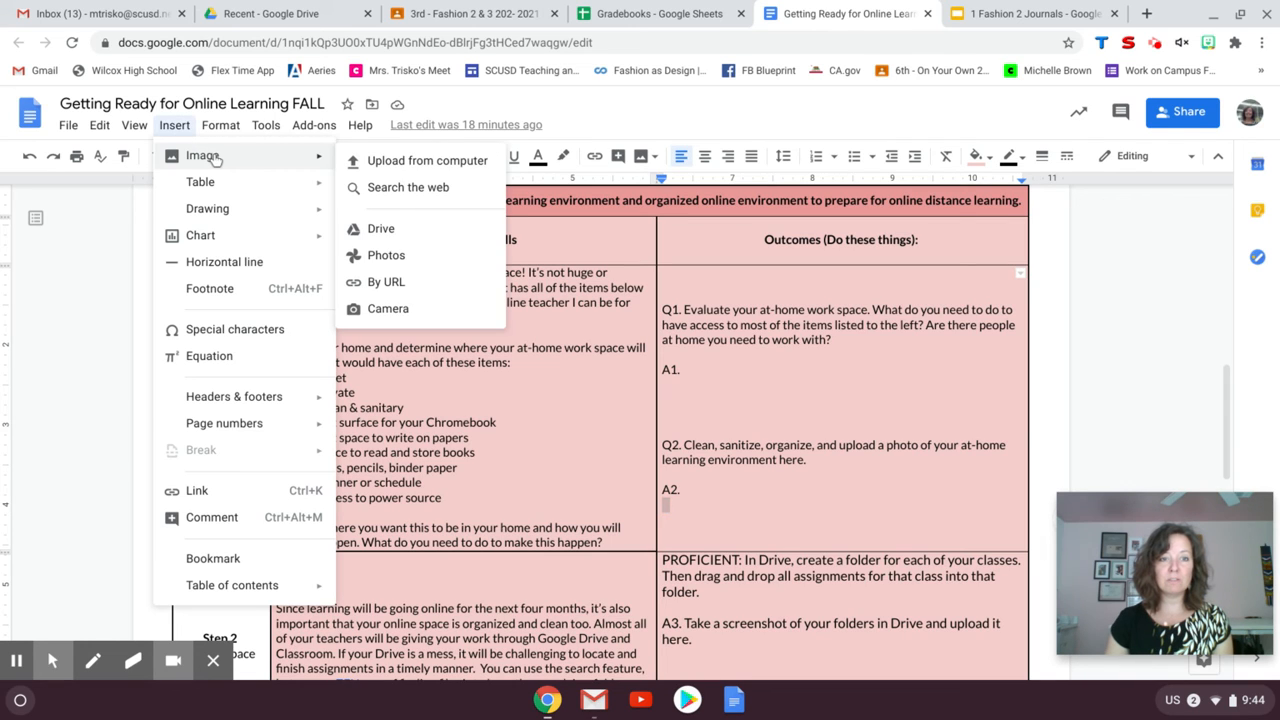
{"action": "mouse_move", "coordinate": [381, 228]}
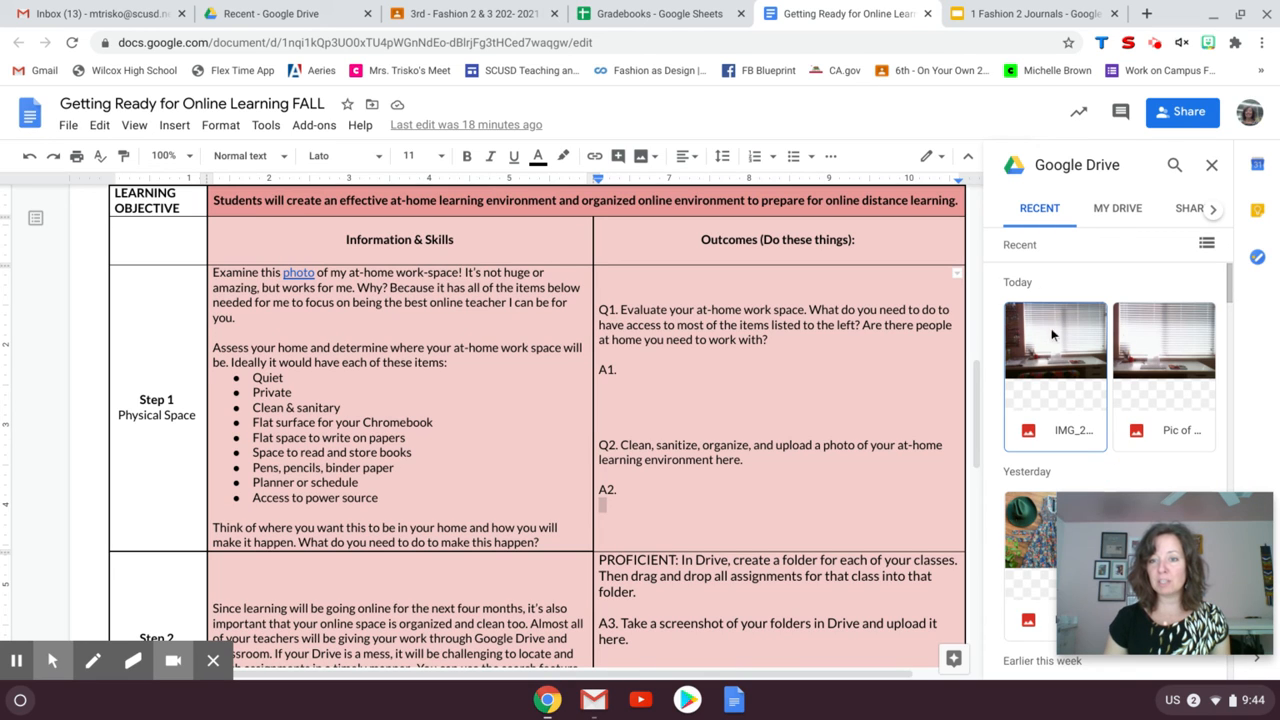
{"action": "left_click", "coordinate": [1054, 338]}
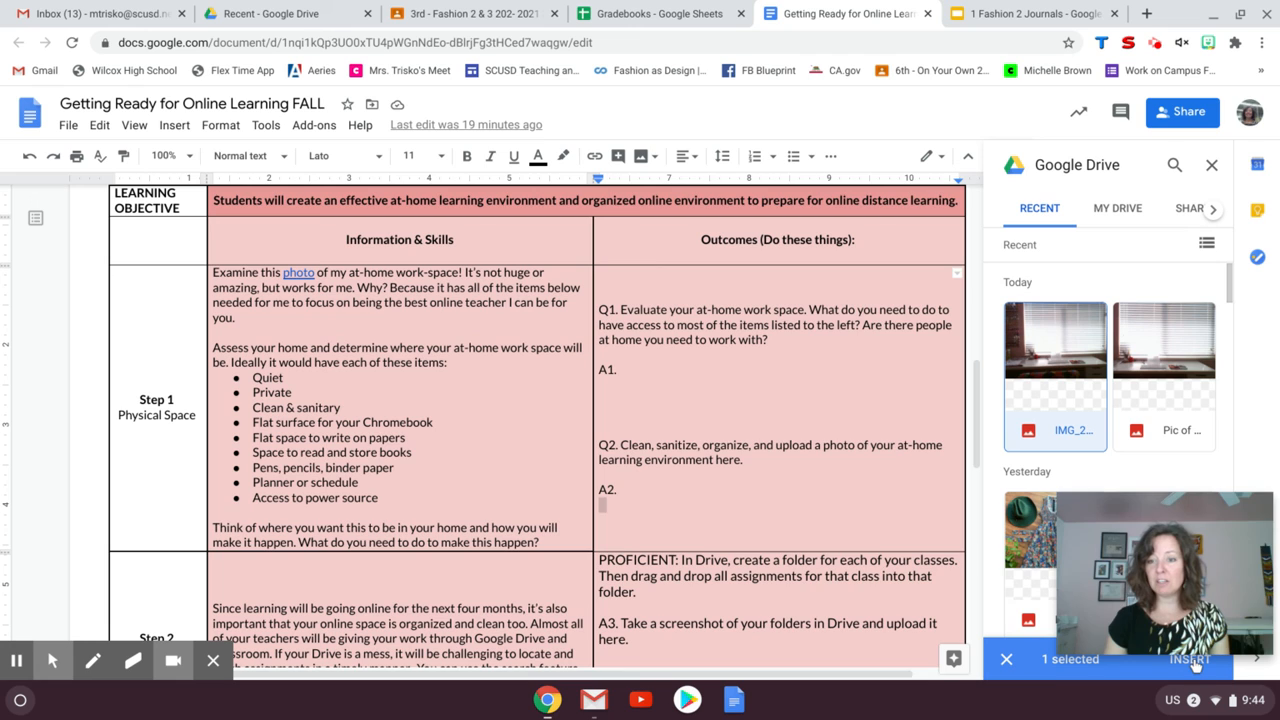
{"action": "left_click", "coordinate": [1189, 659]}
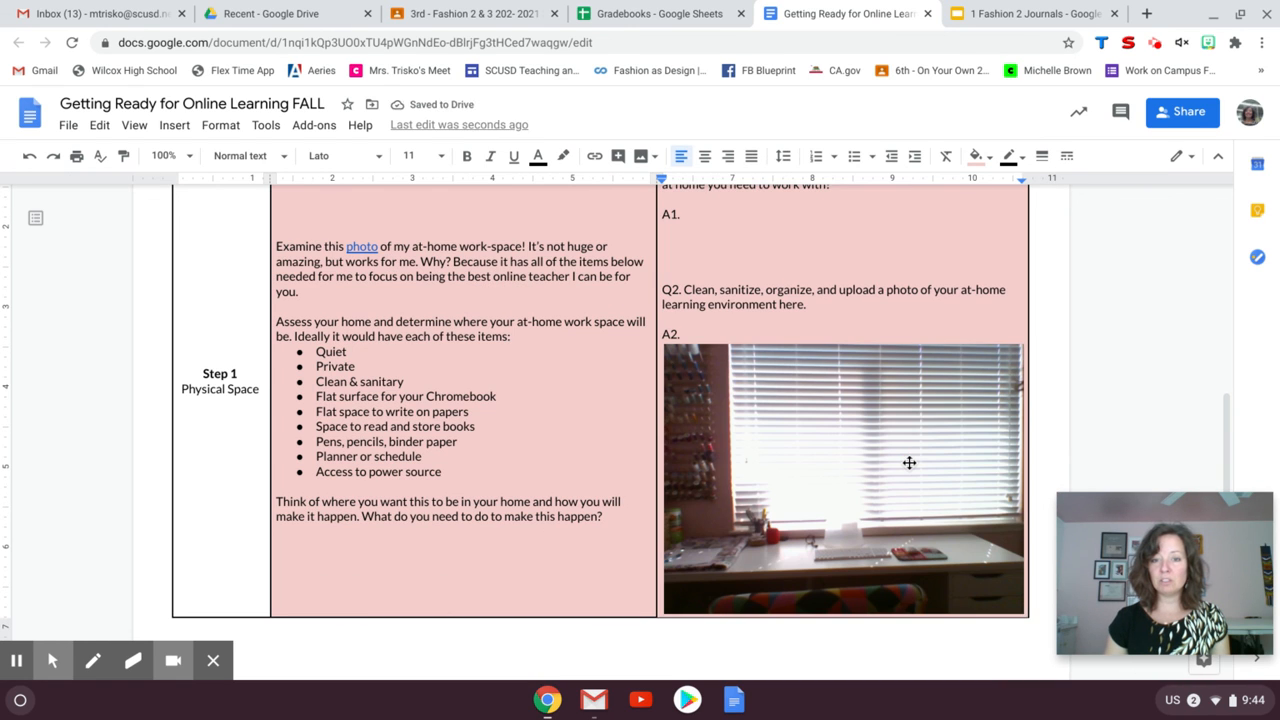
{"action": "mouse_move", "coordinate": [926, 467]}
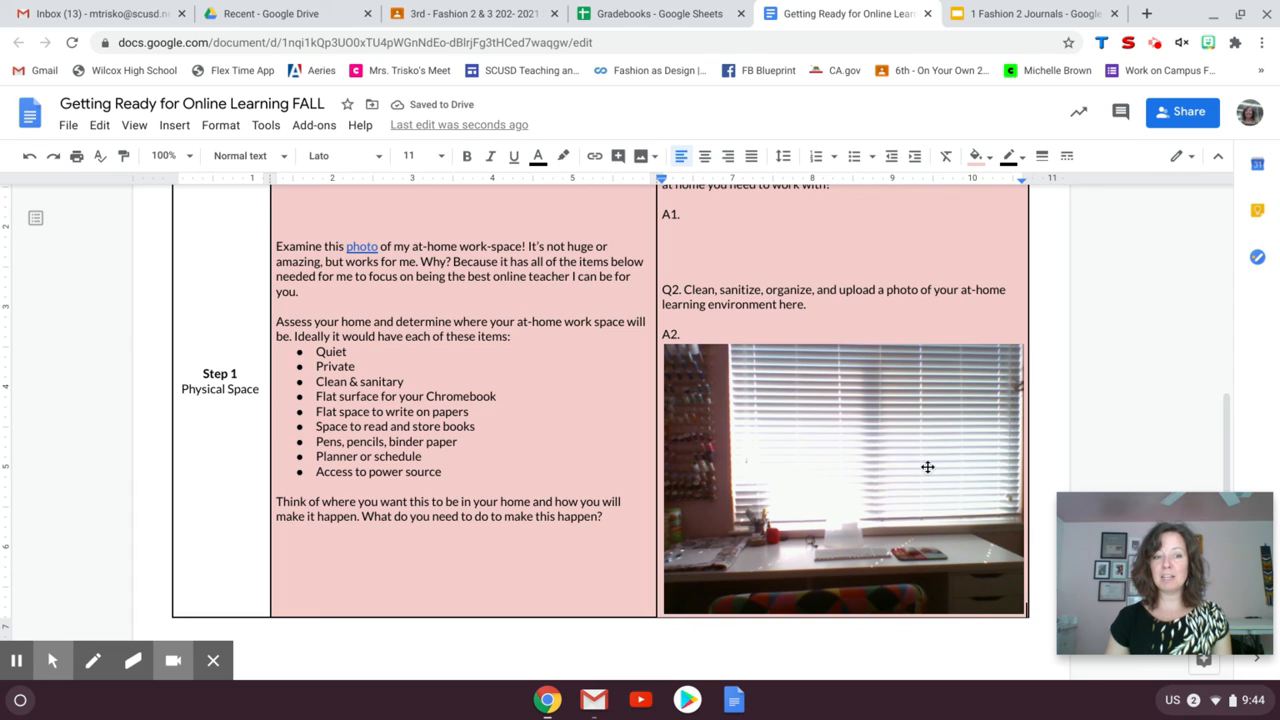